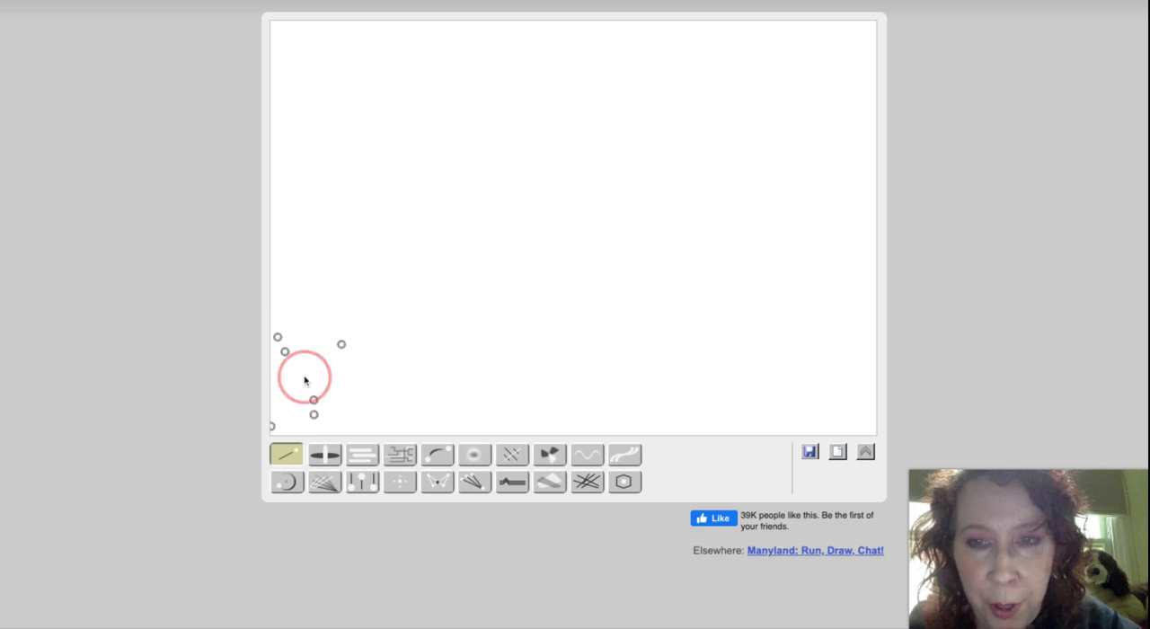
Paint flowing multicoloured strands and thick pink, yellow and orange ribbons, then clear the canvas.
{"action": "left_click_drag", "start_coordinate": [302, 375], "coordinate": [512, 242]}
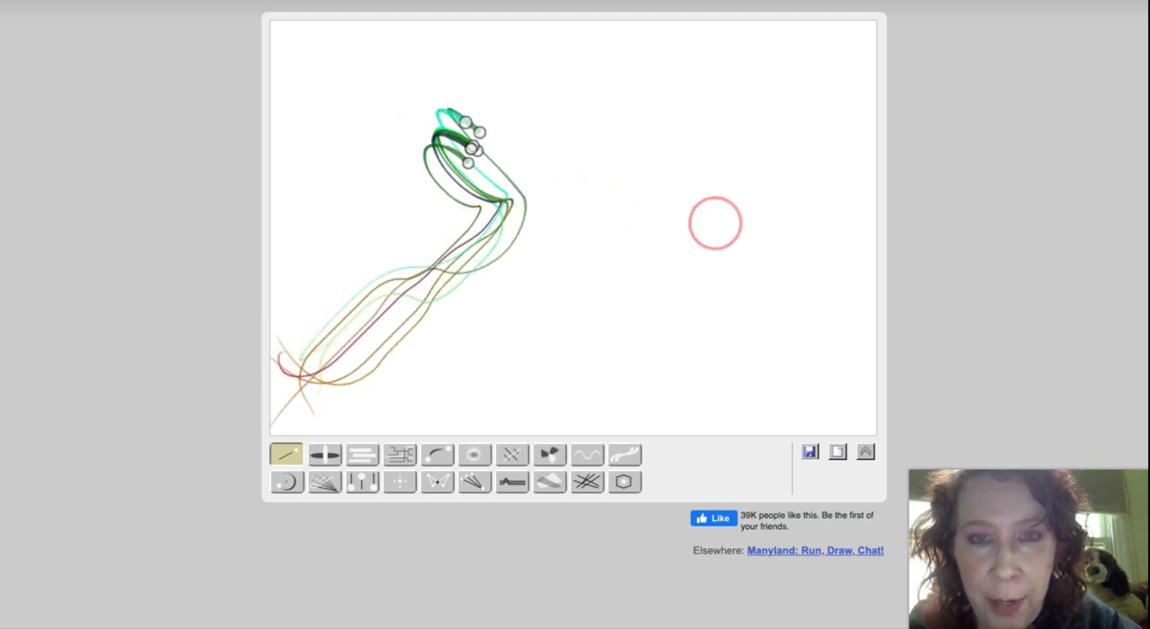
{"action": "left_click_drag", "start_coordinate": [476, 135], "coordinate": [715, 225]}
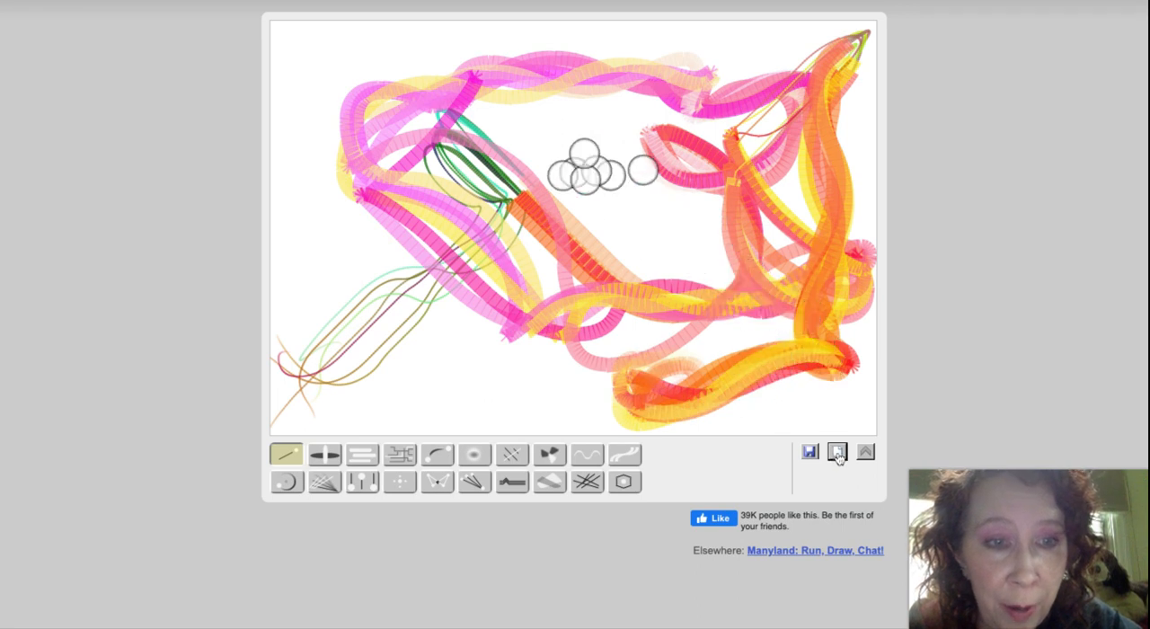
{"action": "left_click", "coordinate": [837, 451]}
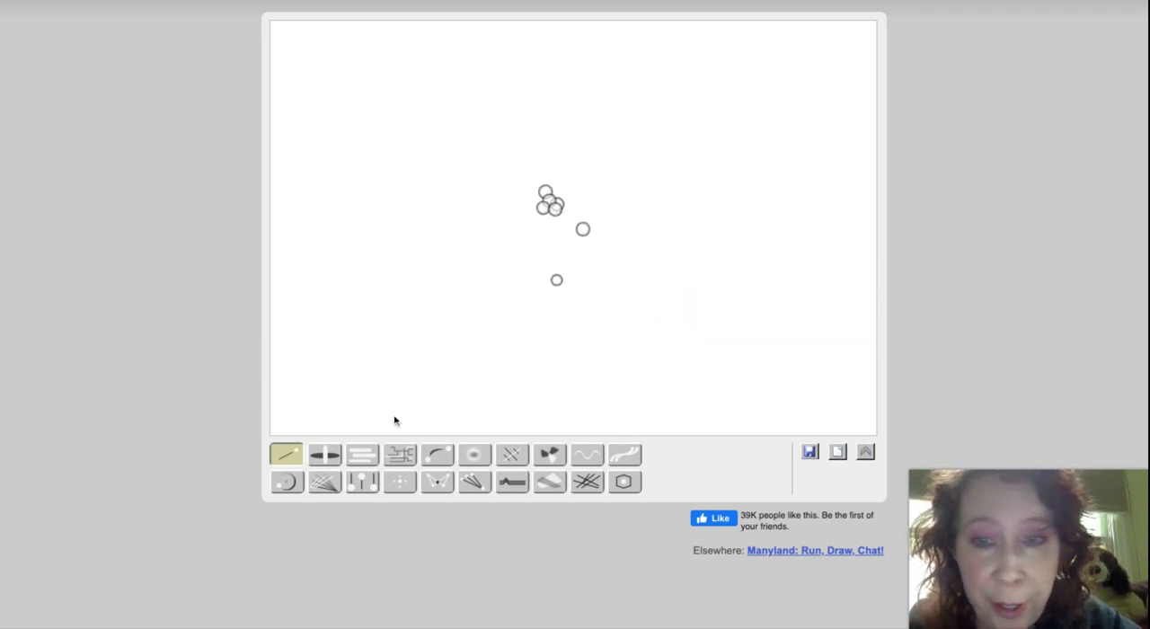
With the second brush paint columns of stacked purple and gold ovals, then clear the canvas.
{"action": "left_click", "coordinate": [325, 453]}
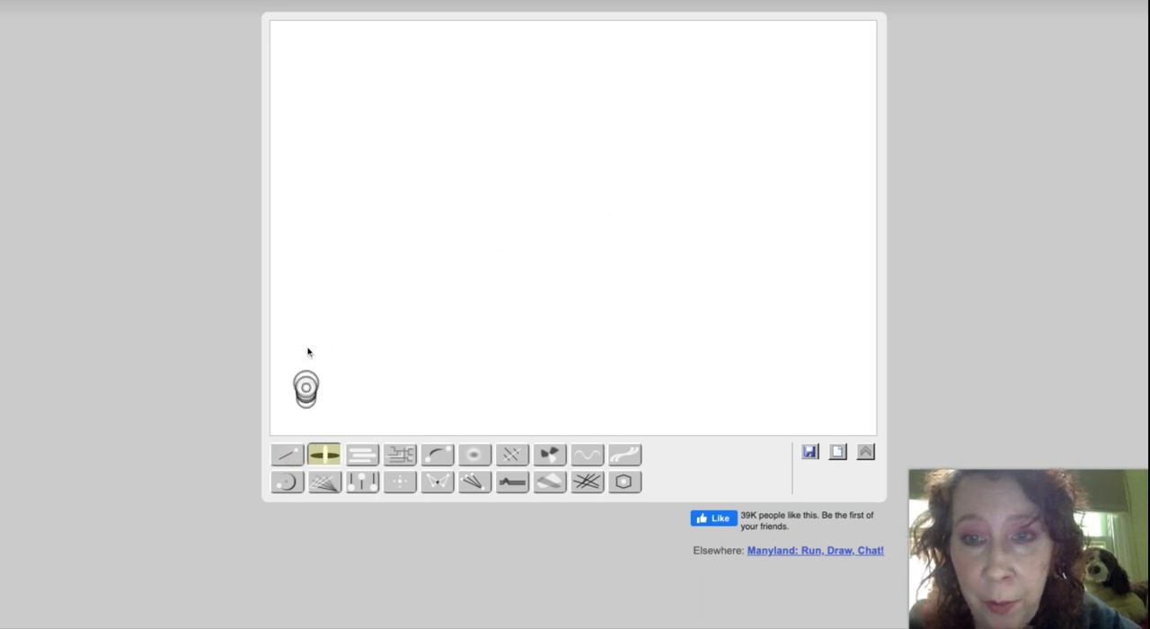
{"action": "left_click_drag", "start_coordinate": [306, 386], "coordinate": [489, 224]}
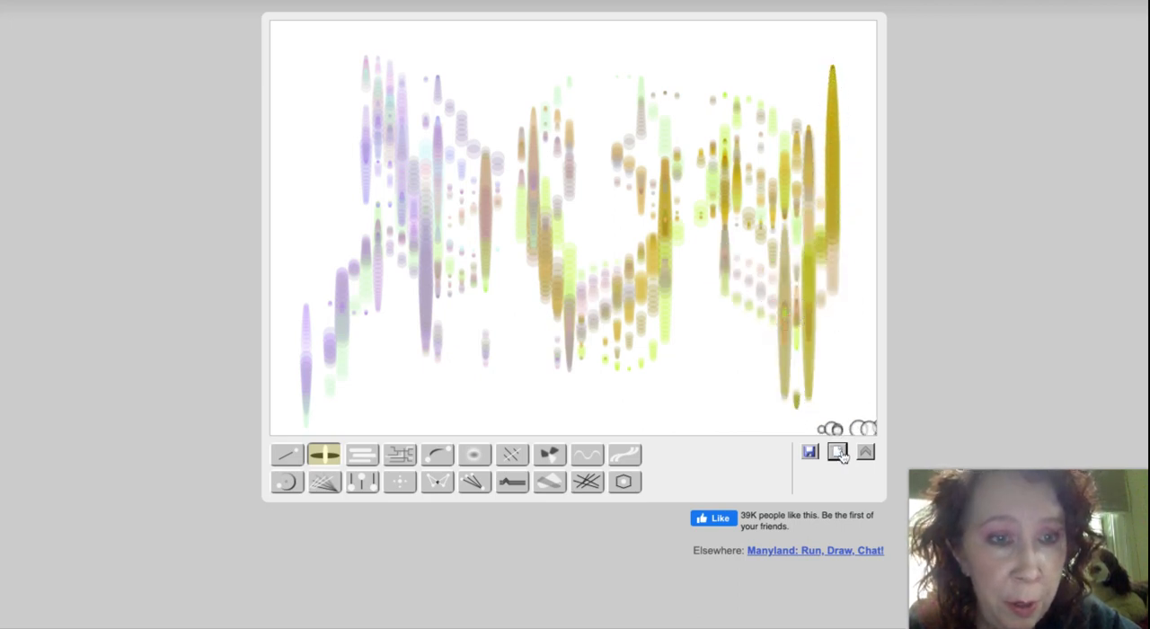
{"action": "left_click", "coordinate": [837, 451]}
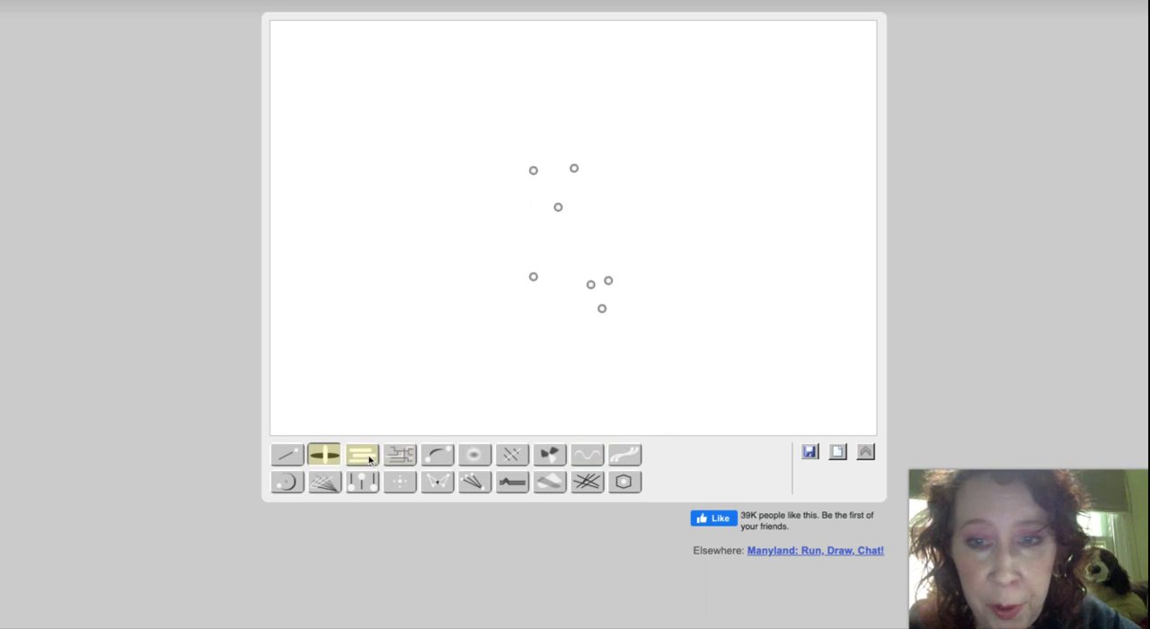
Try the third and fourth brushes' angular circuit-like lines, clearing the canvas after each.
{"action": "left_click", "coordinate": [363, 452]}
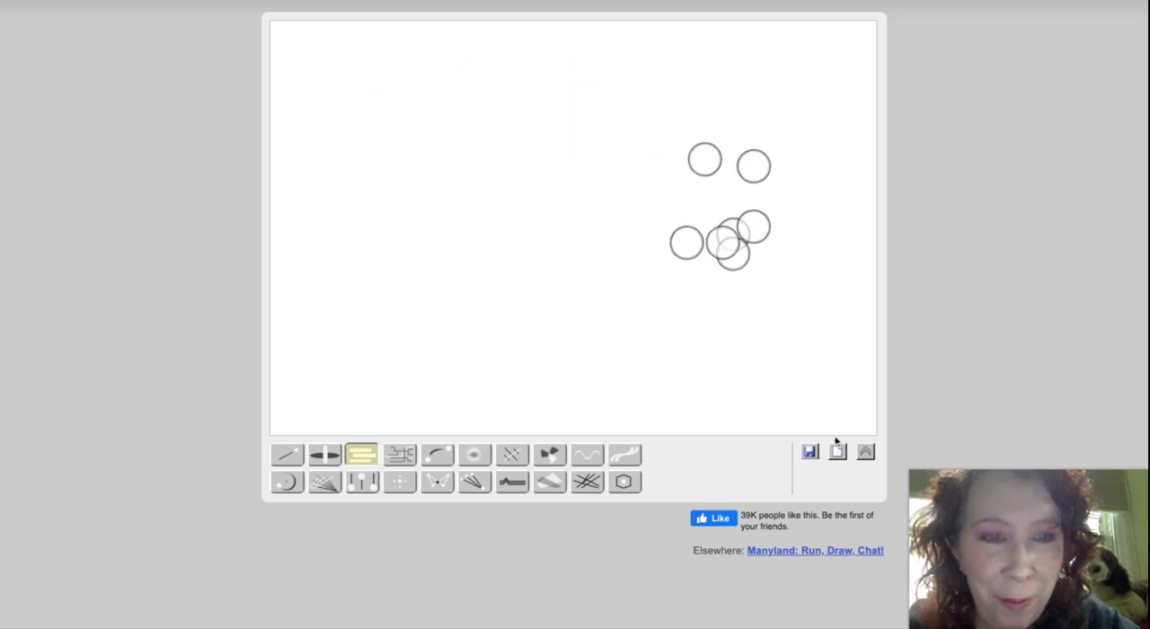
{"action": "left_click", "coordinate": [399, 453]}
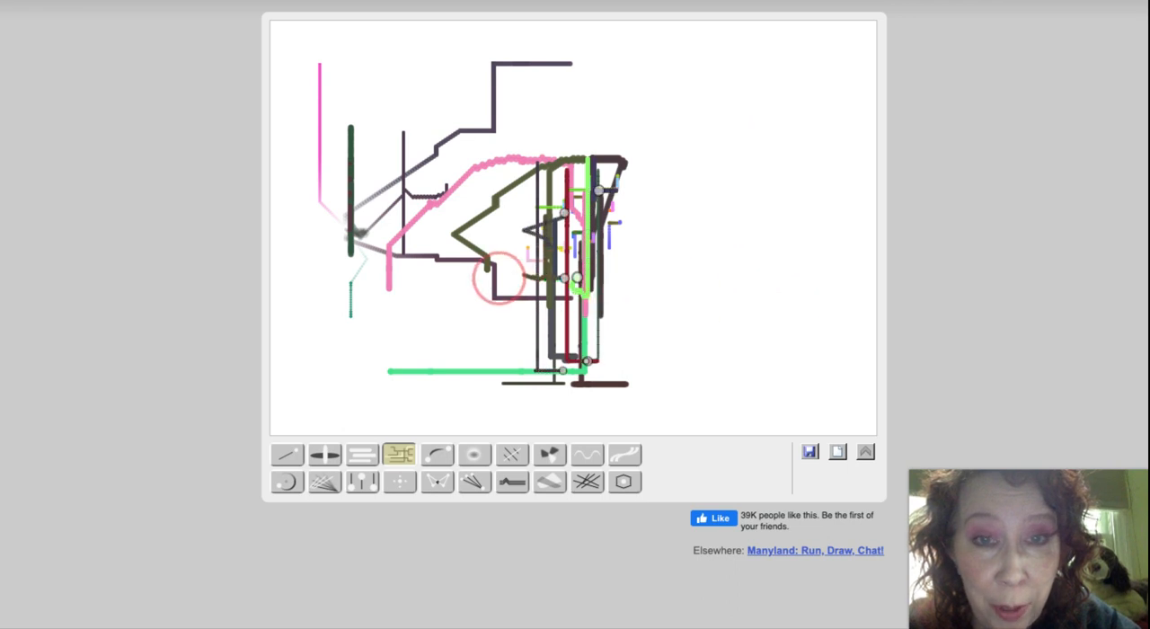
{"action": "left_click", "coordinate": [838, 451]}
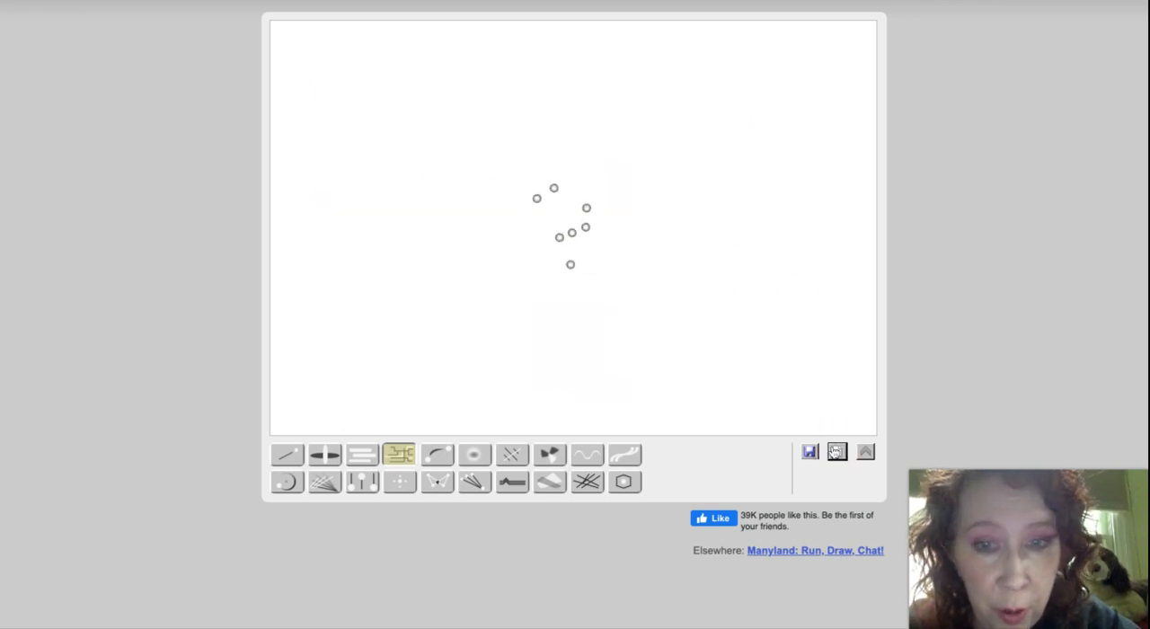
With the circle brush fill the canvas with blue and purple rings and one filled blue circle near the bottom.
{"action": "left_click", "coordinate": [439, 453]}
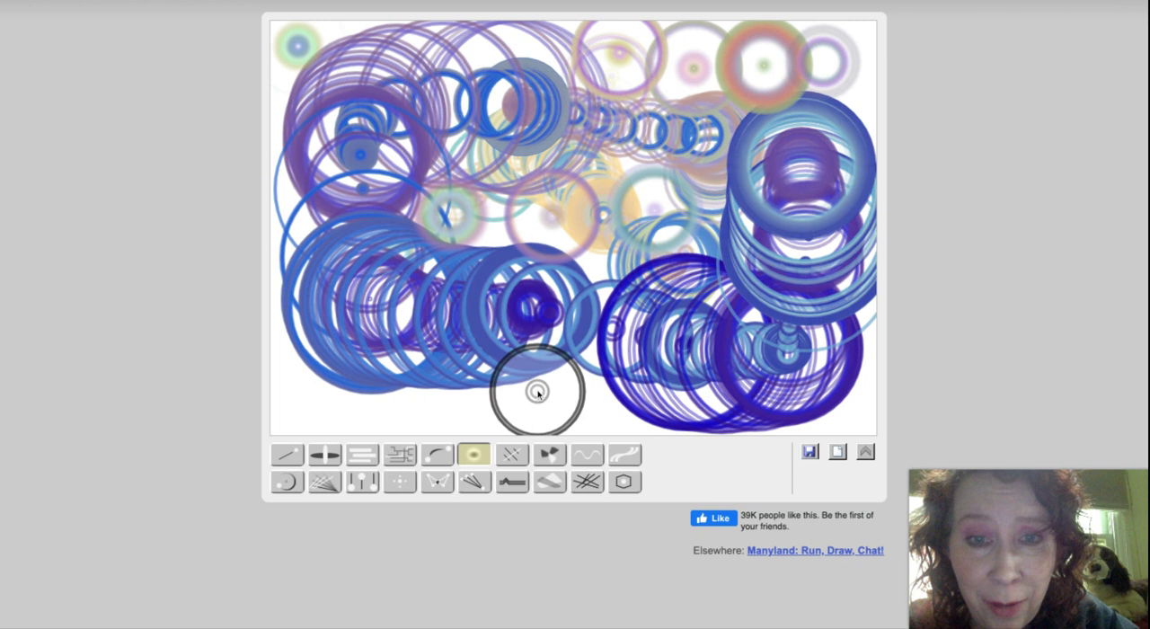
{"action": "left_click", "coordinate": [537, 392]}
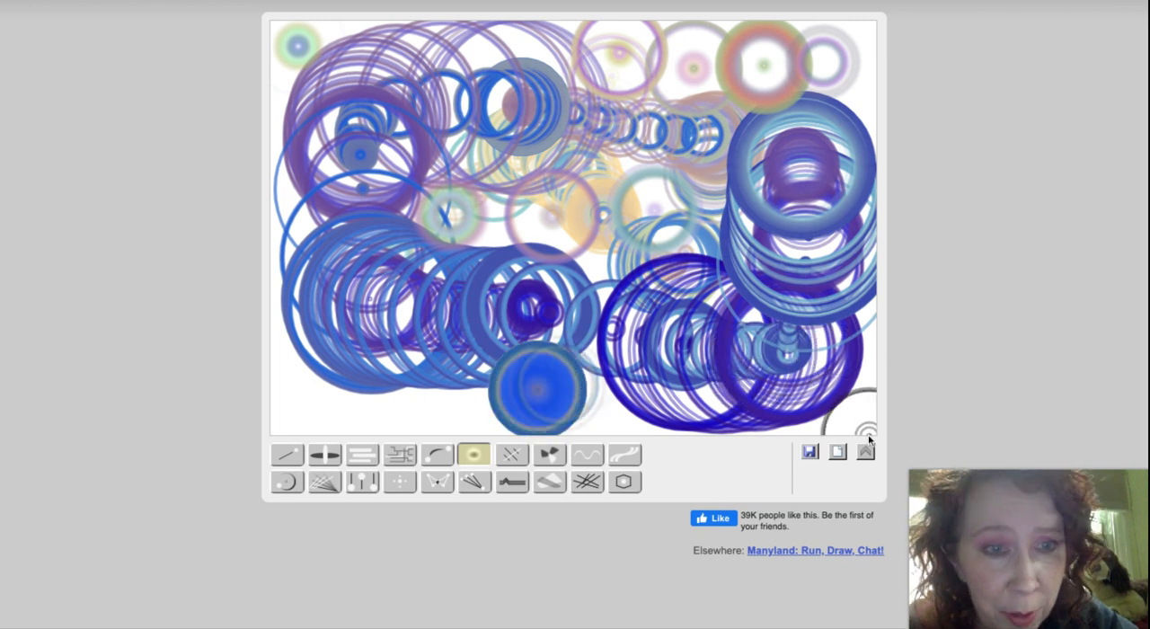
Clear the rings, try the cross brush, then clear again for the petal-cluster brush.
{"action": "left_click", "coordinate": [512, 453]}
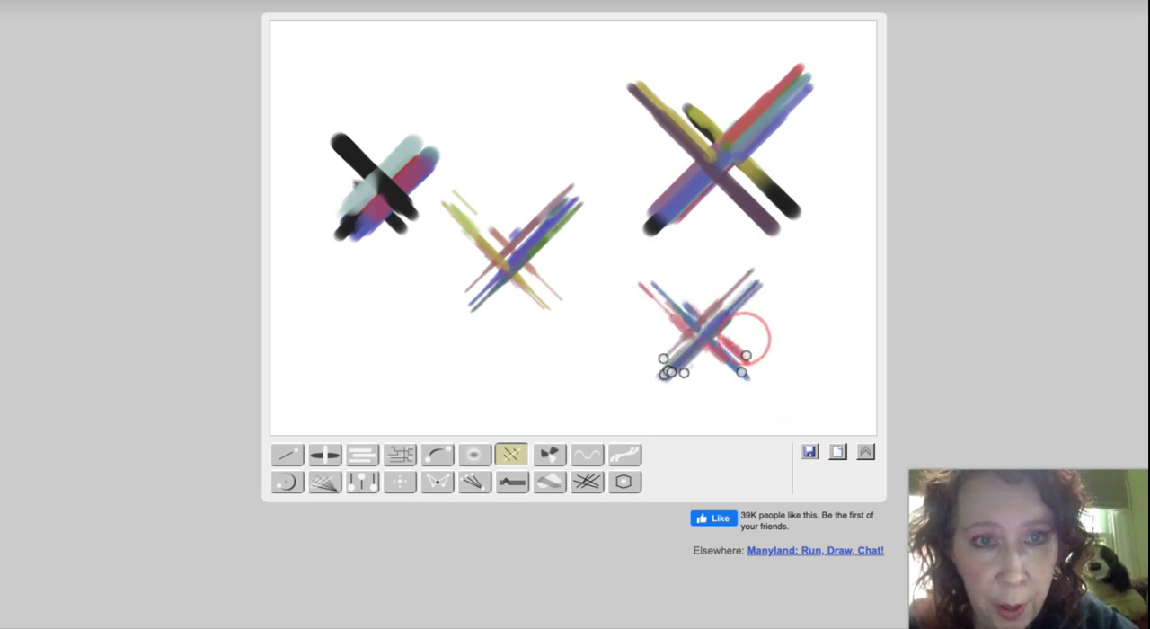
{"action": "left_click", "coordinate": [835, 451]}
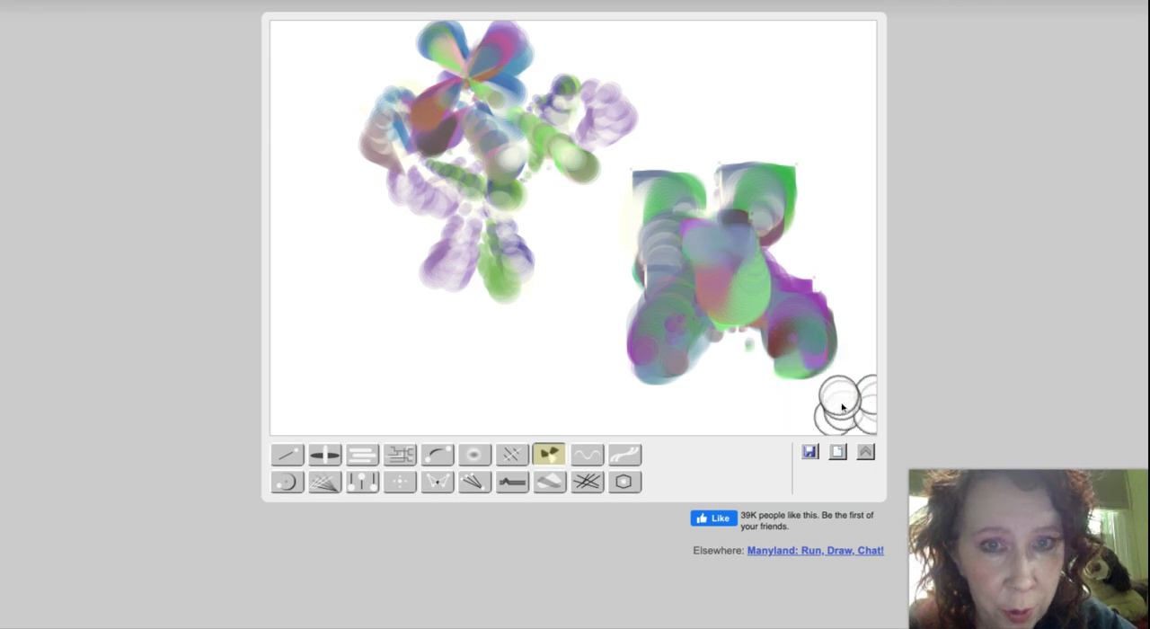
Trial the wave and thick-stroke brushes, clearing the canvas between them.
{"action": "left_click", "coordinate": [586, 453]}
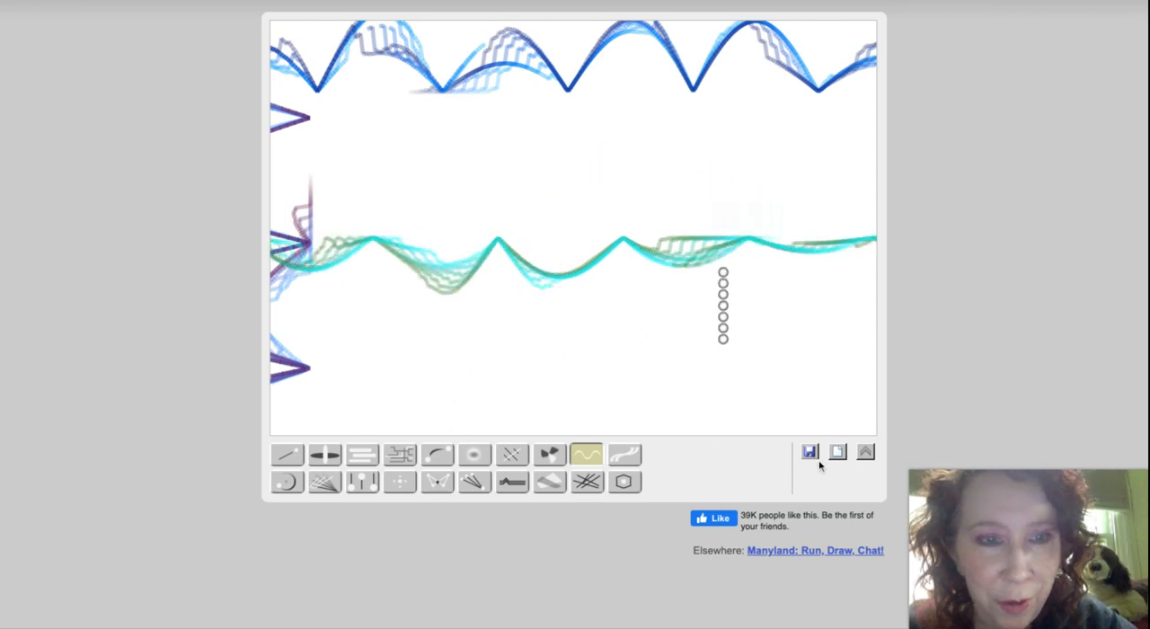
{"action": "left_click", "coordinate": [625, 453]}
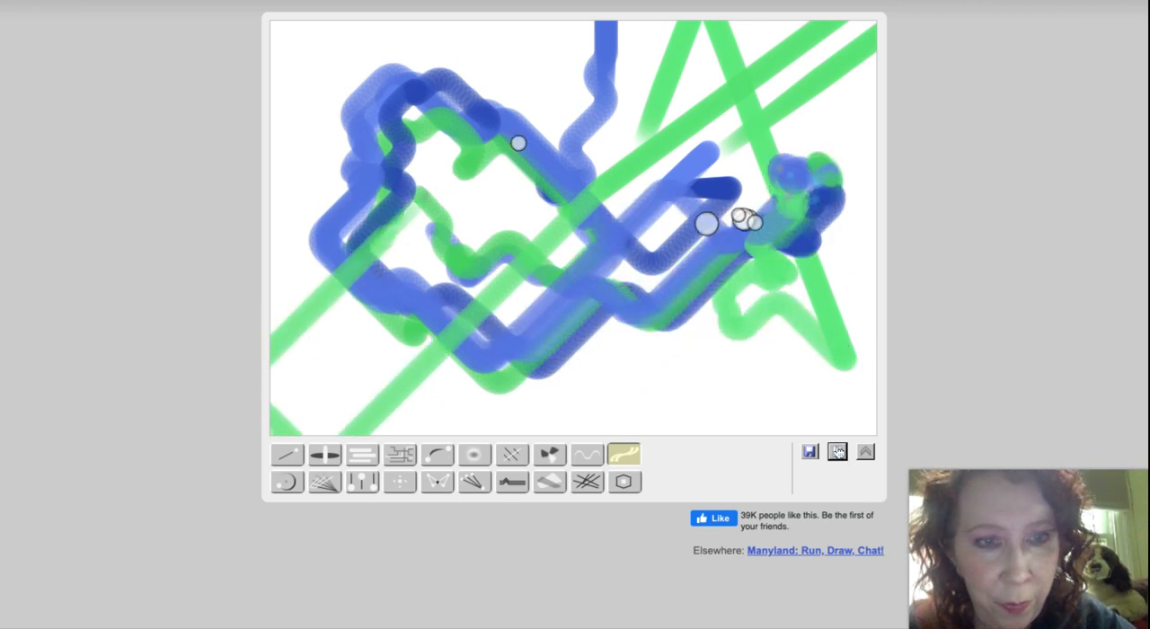
{"action": "left_click", "coordinate": [838, 451]}
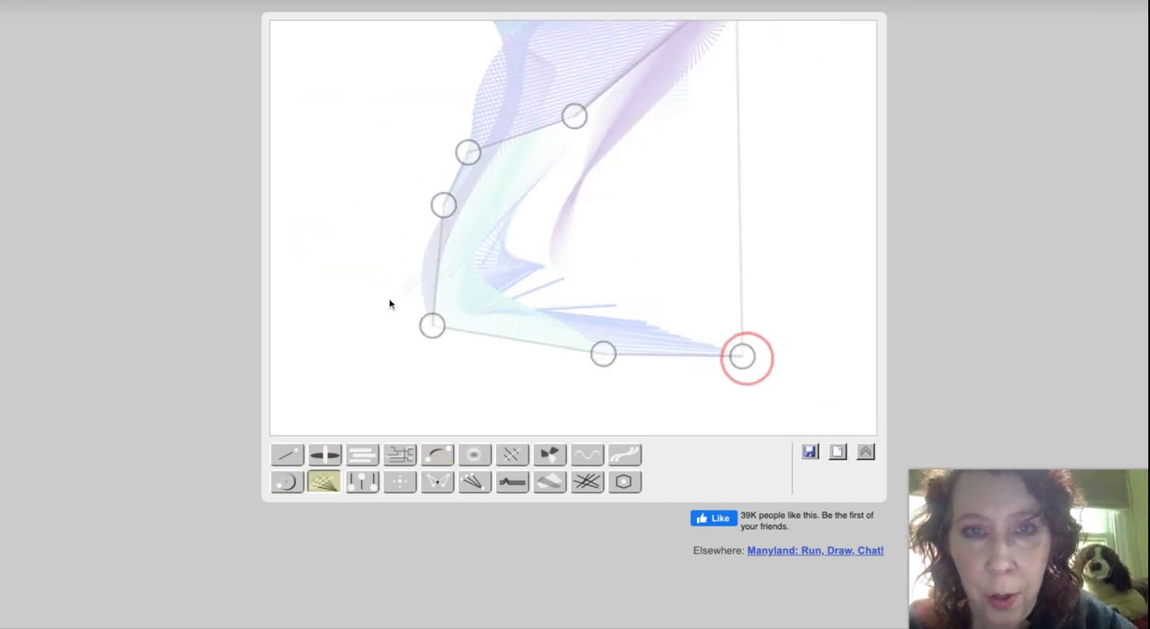
Layer translucent ribbon strokes in purple, pale, green and pale pink across the canvas.
{"action": "left_click_drag", "start_coordinate": [746, 357], "coordinate": [681, 241]}
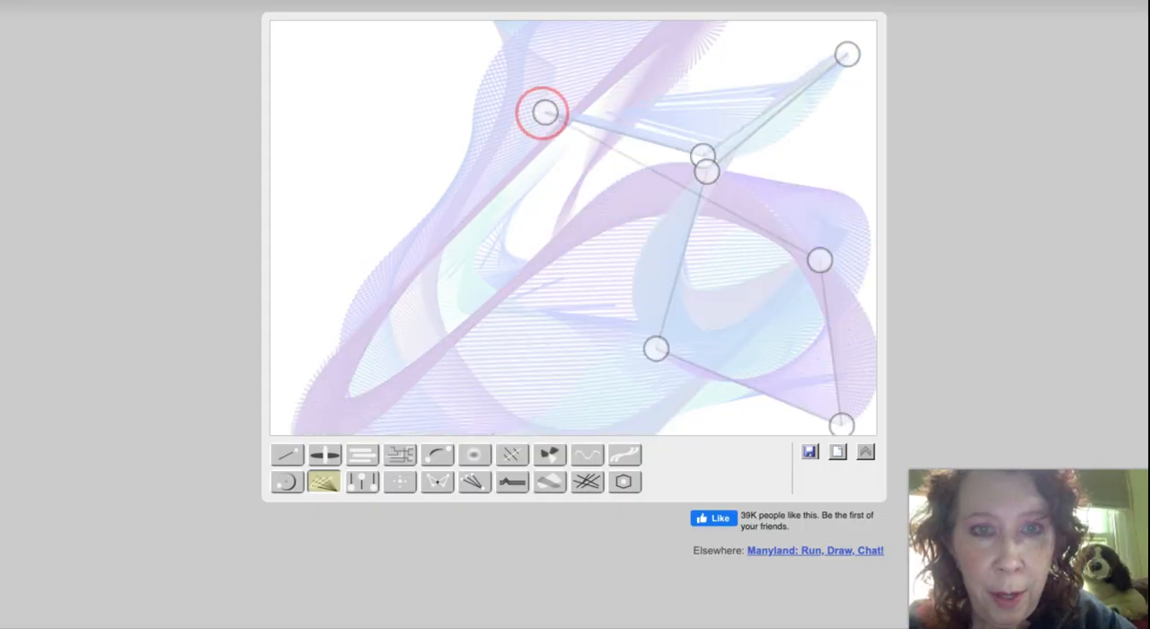
{"action": "left_click_drag", "start_coordinate": [543, 112], "coordinate": [363, 215]}
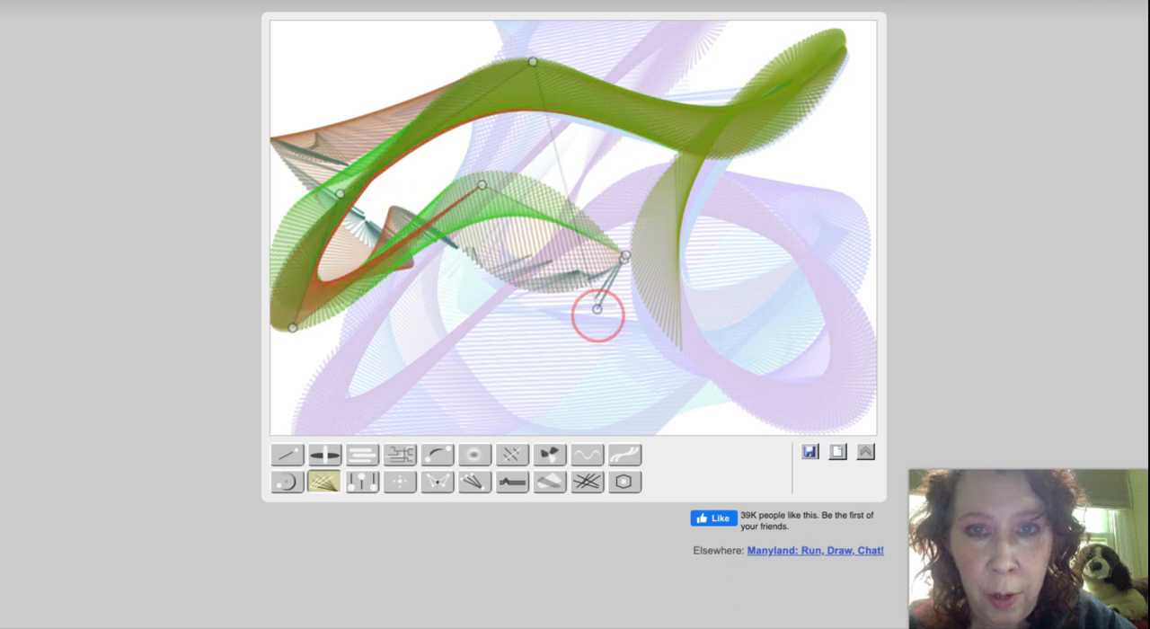
{"action": "left_click_drag", "start_coordinate": [595, 309], "coordinate": [858, 144]}
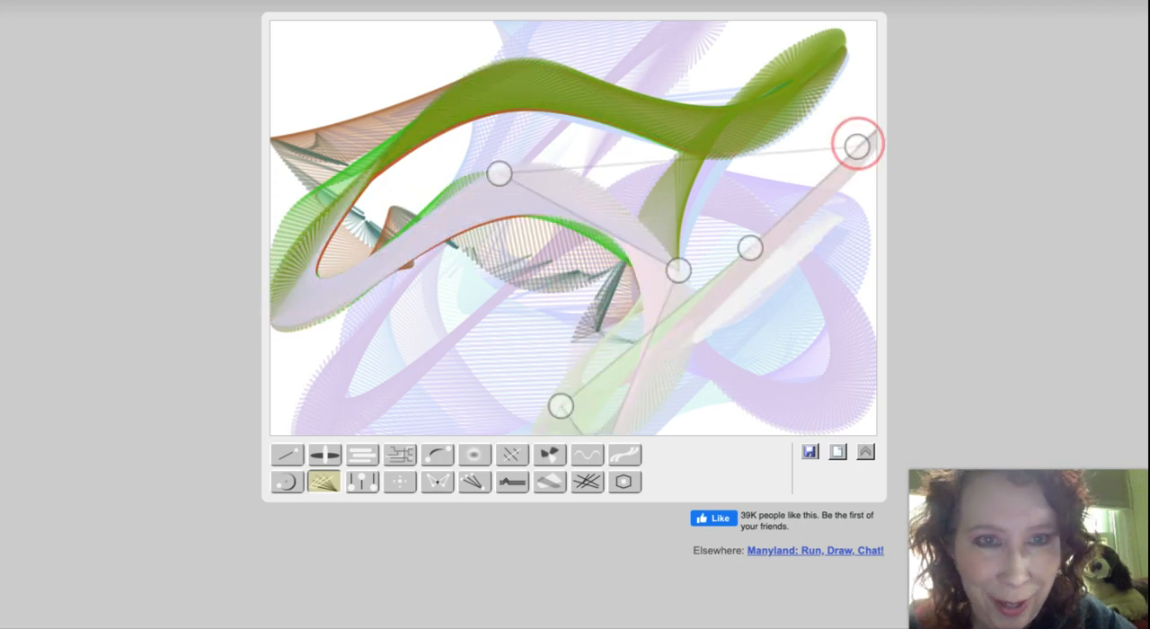
{"action": "left_click_drag", "start_coordinate": [859, 144], "coordinate": [615, 106]}
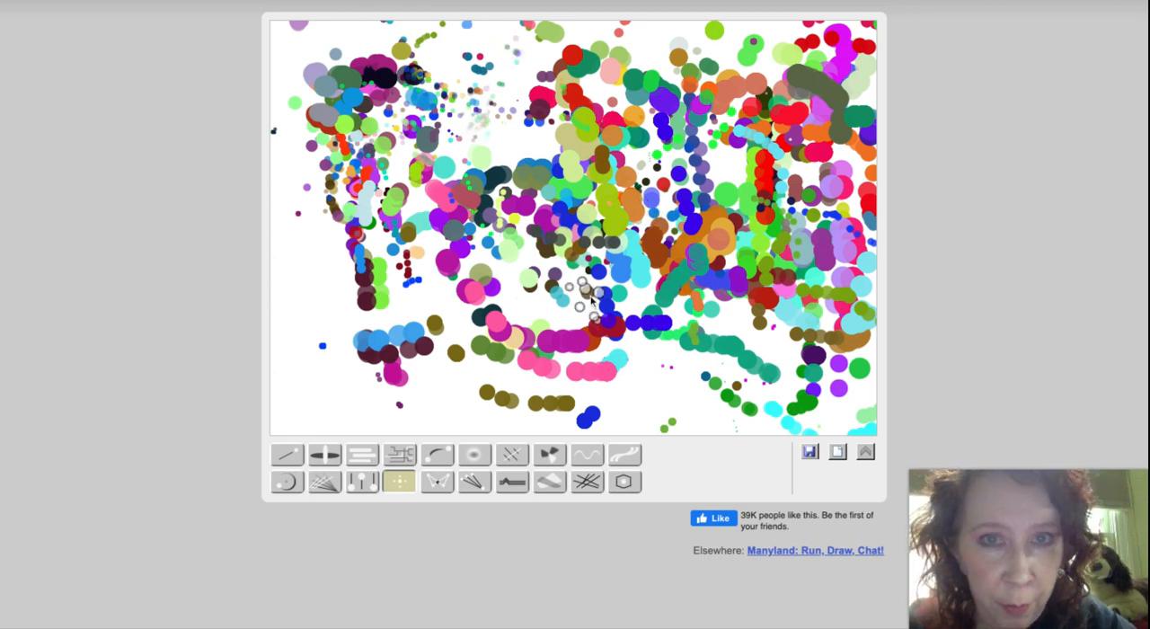
Scatter dense multicoloured dots over the canvas with the dots brush.
{"action": "left_click", "coordinate": [438, 482]}
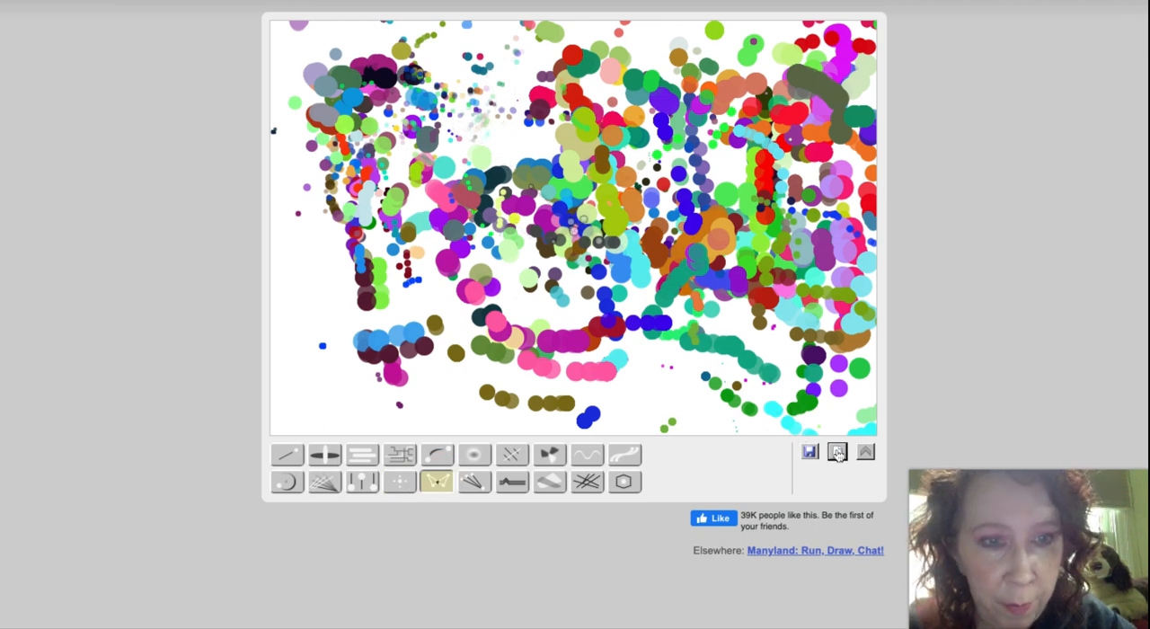
Clear the dots, scribble tangled pink, yellow, green and purple angular lines, then clear them away.
{"action": "left_click", "coordinate": [836, 451]}
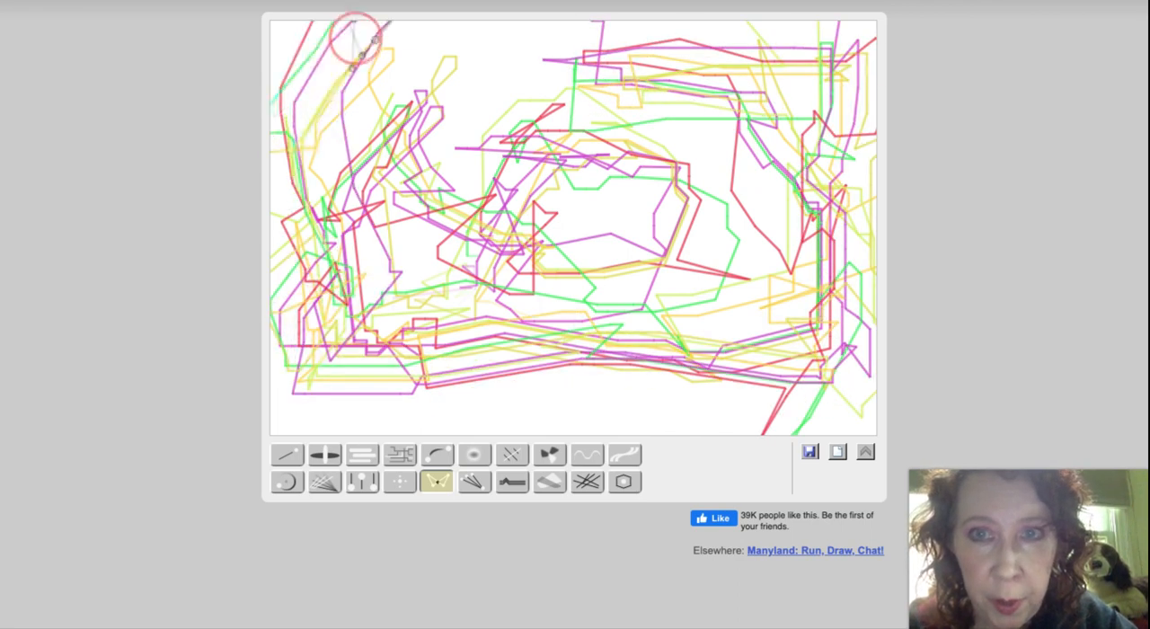
{"action": "left_click", "coordinate": [837, 451]}
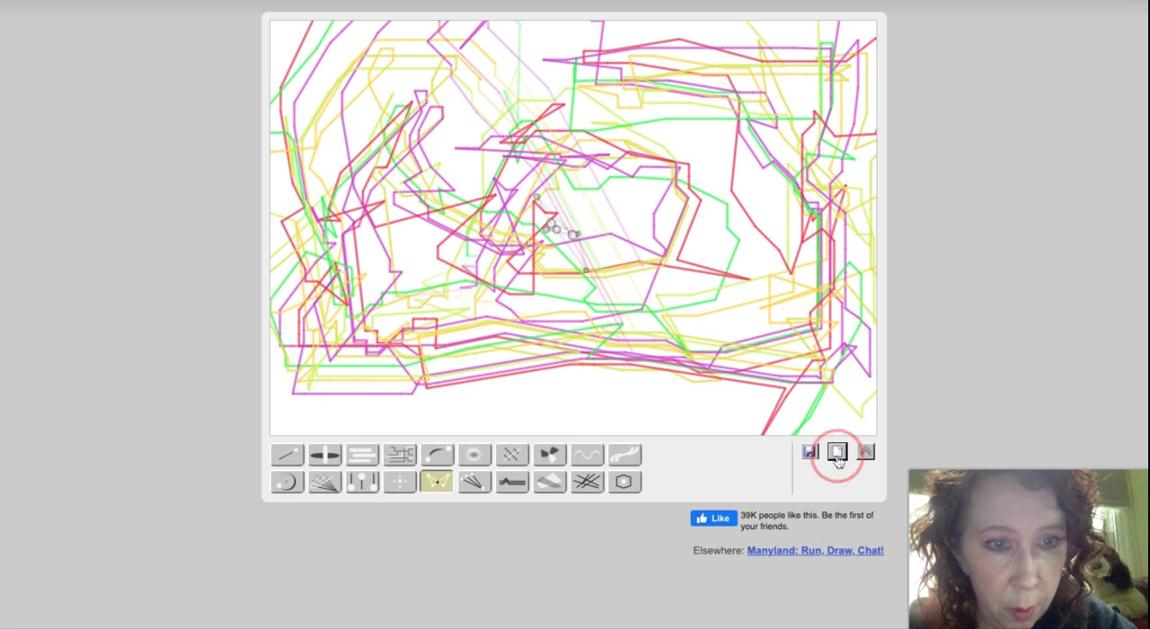
Paint smoky black and peach strokes with the smoke brush, then wipe the canvas clean.
{"action": "left_click", "coordinate": [838, 451]}
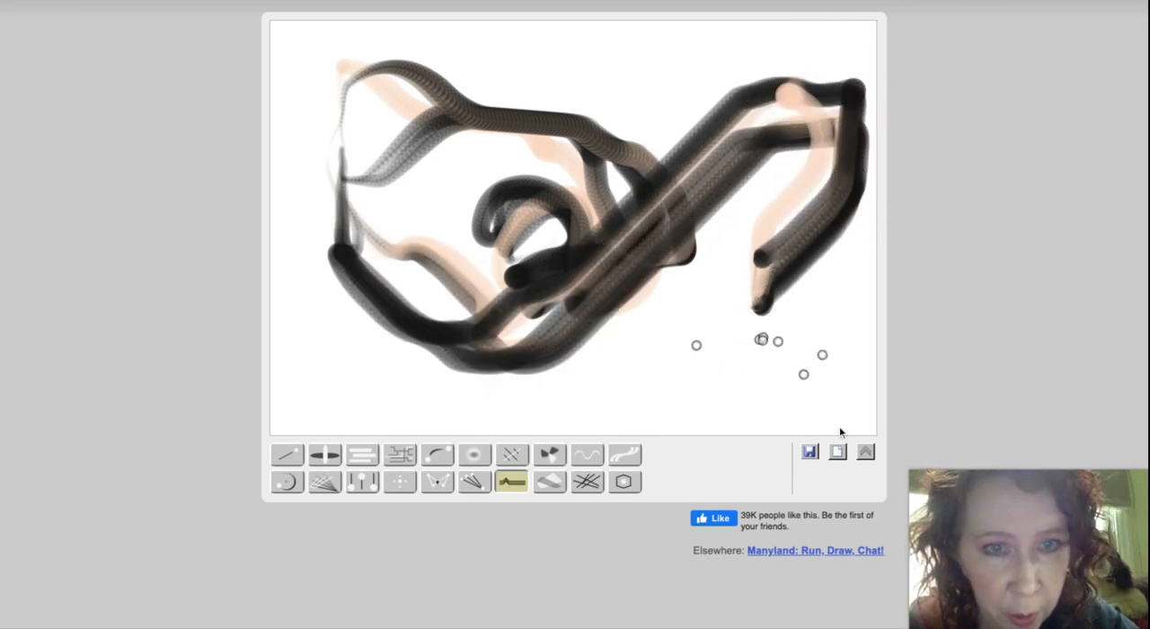
{"action": "left_click", "coordinate": [550, 482]}
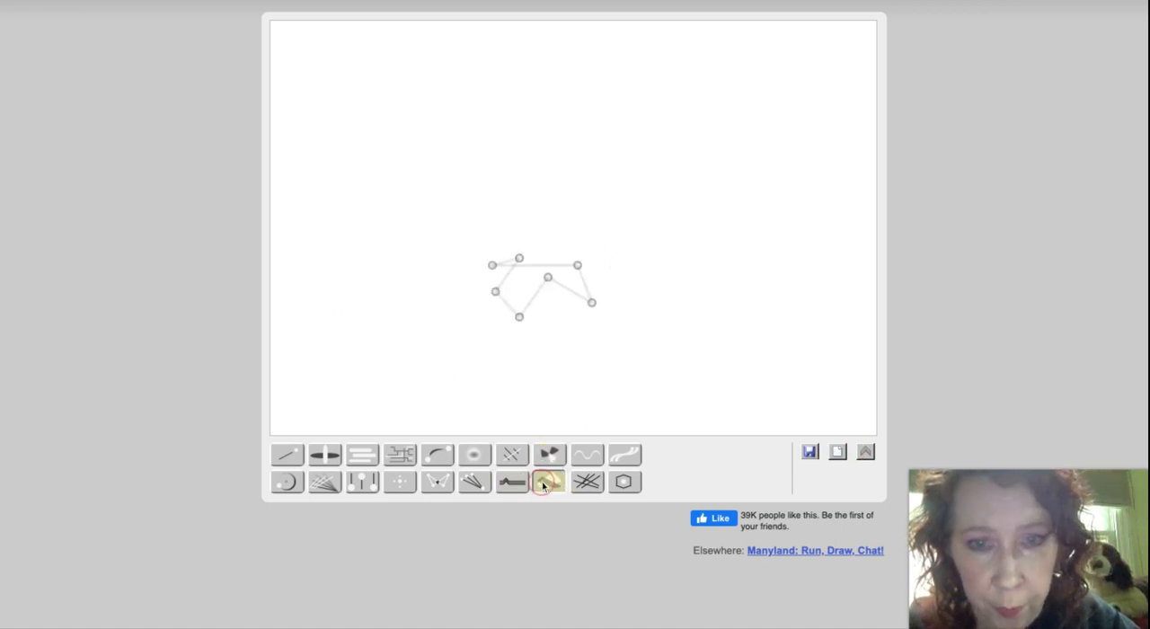
{"action": "left_click", "coordinate": [548, 481]}
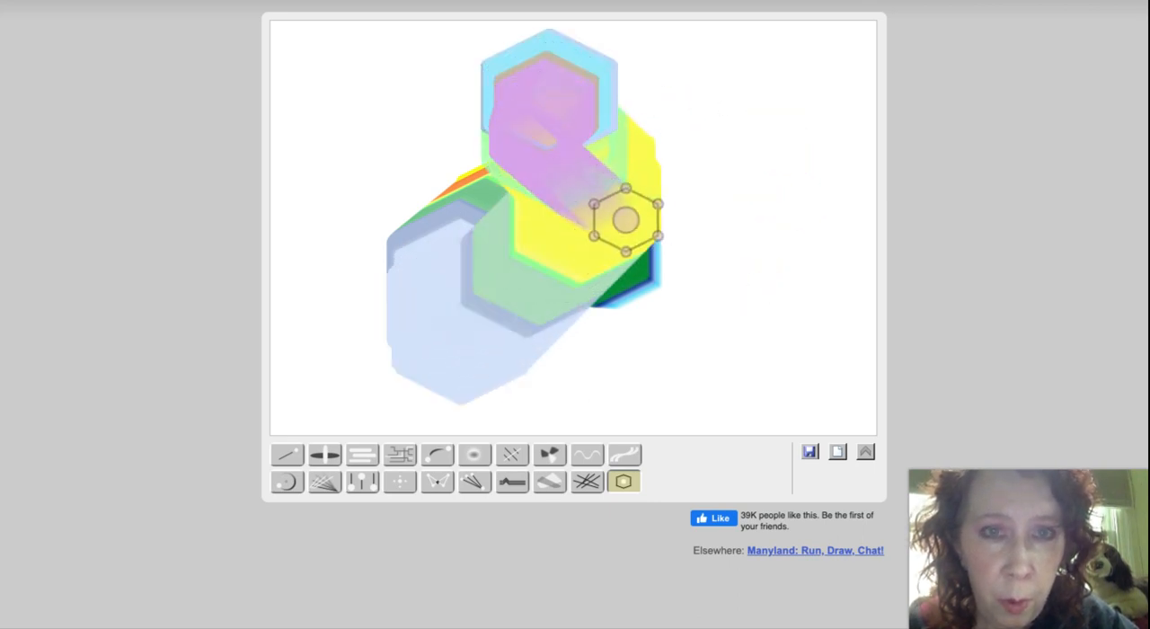
Stack overlapping hexagons from pale translucent shapes to dark maroon, olive and navy blocks.
{"action": "left_click_drag", "start_coordinate": [626, 219], "coordinate": [746, 305]}
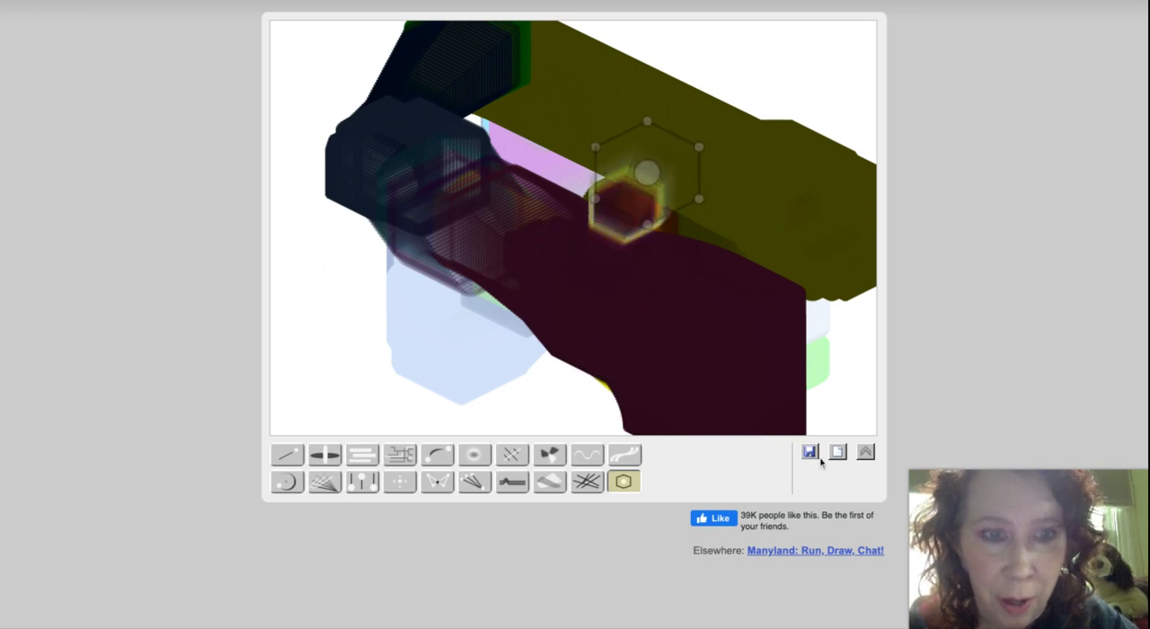
Bring up the save menu over the hexagon artwork and choose Save normal.
{"action": "left_click", "coordinate": [439, 452]}
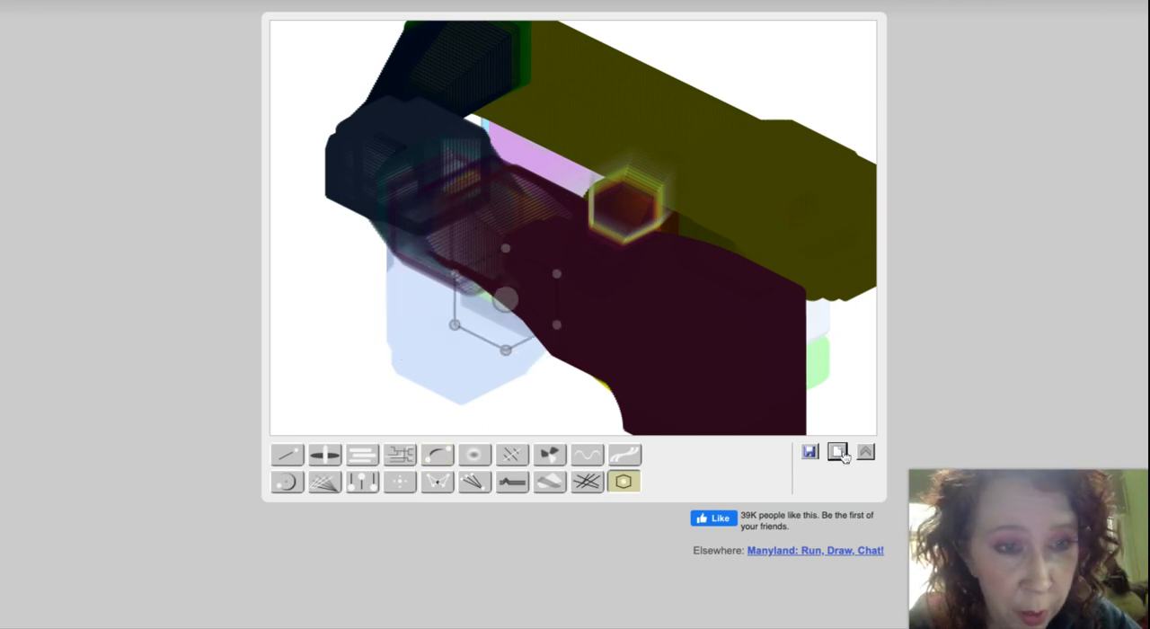
{"action": "left_click", "coordinate": [865, 451]}
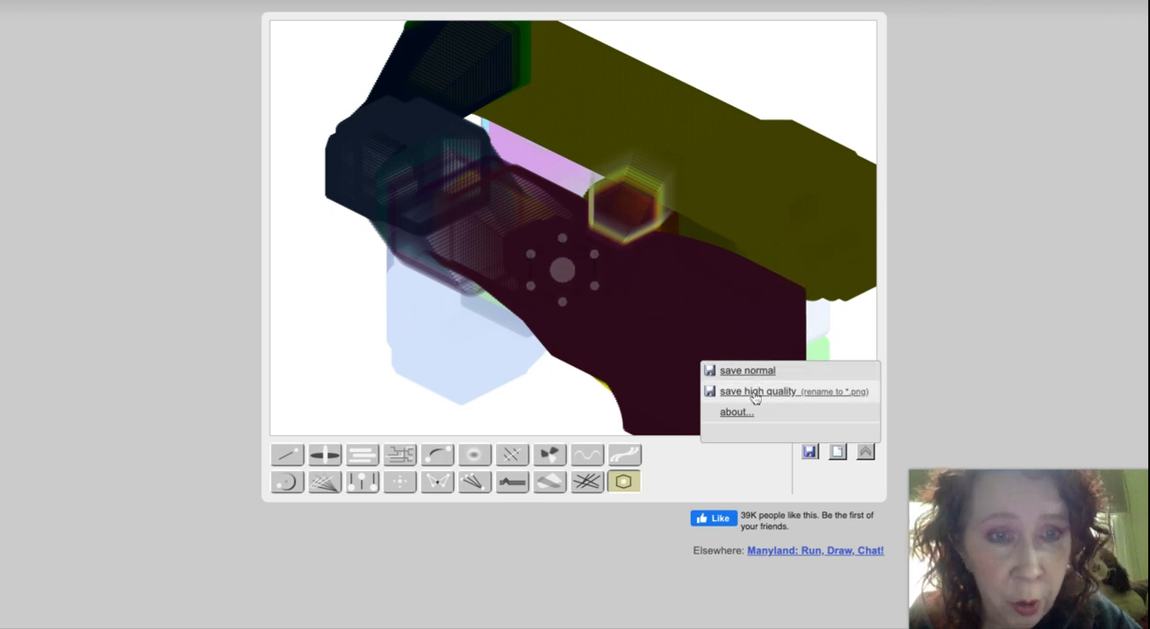
{"action": "left_click", "coordinate": [748, 370]}
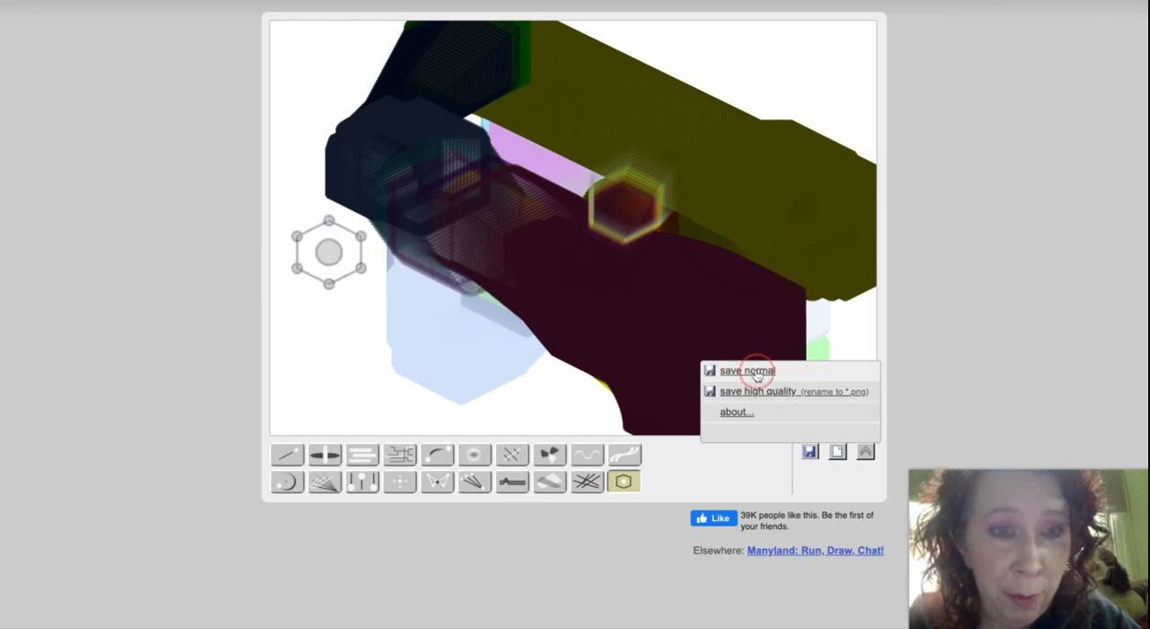